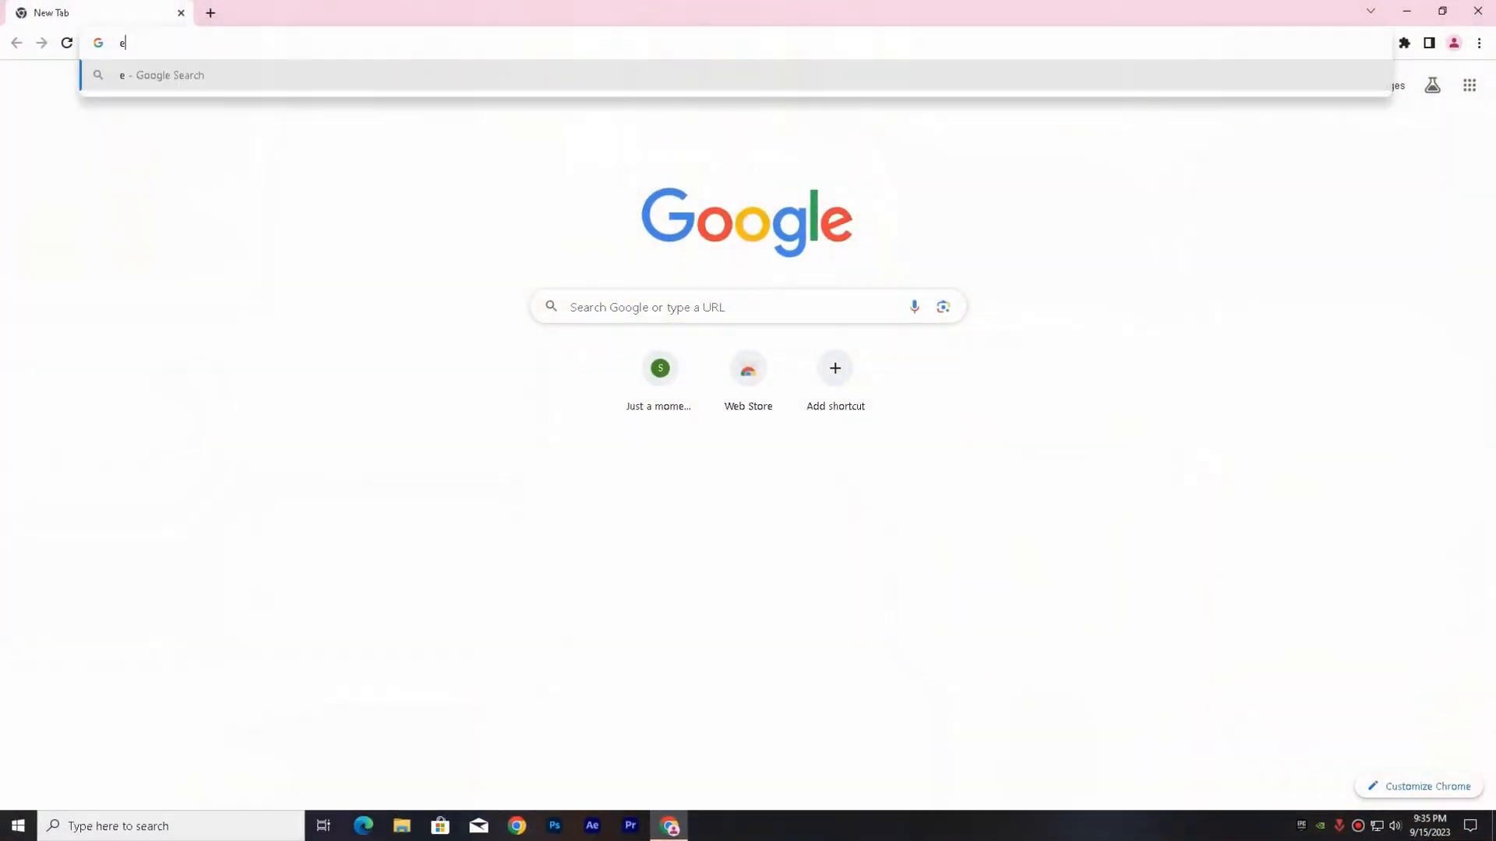
Step: Search Google for 'epic games' and open the Epic Games Launcher download page
type("pic games")
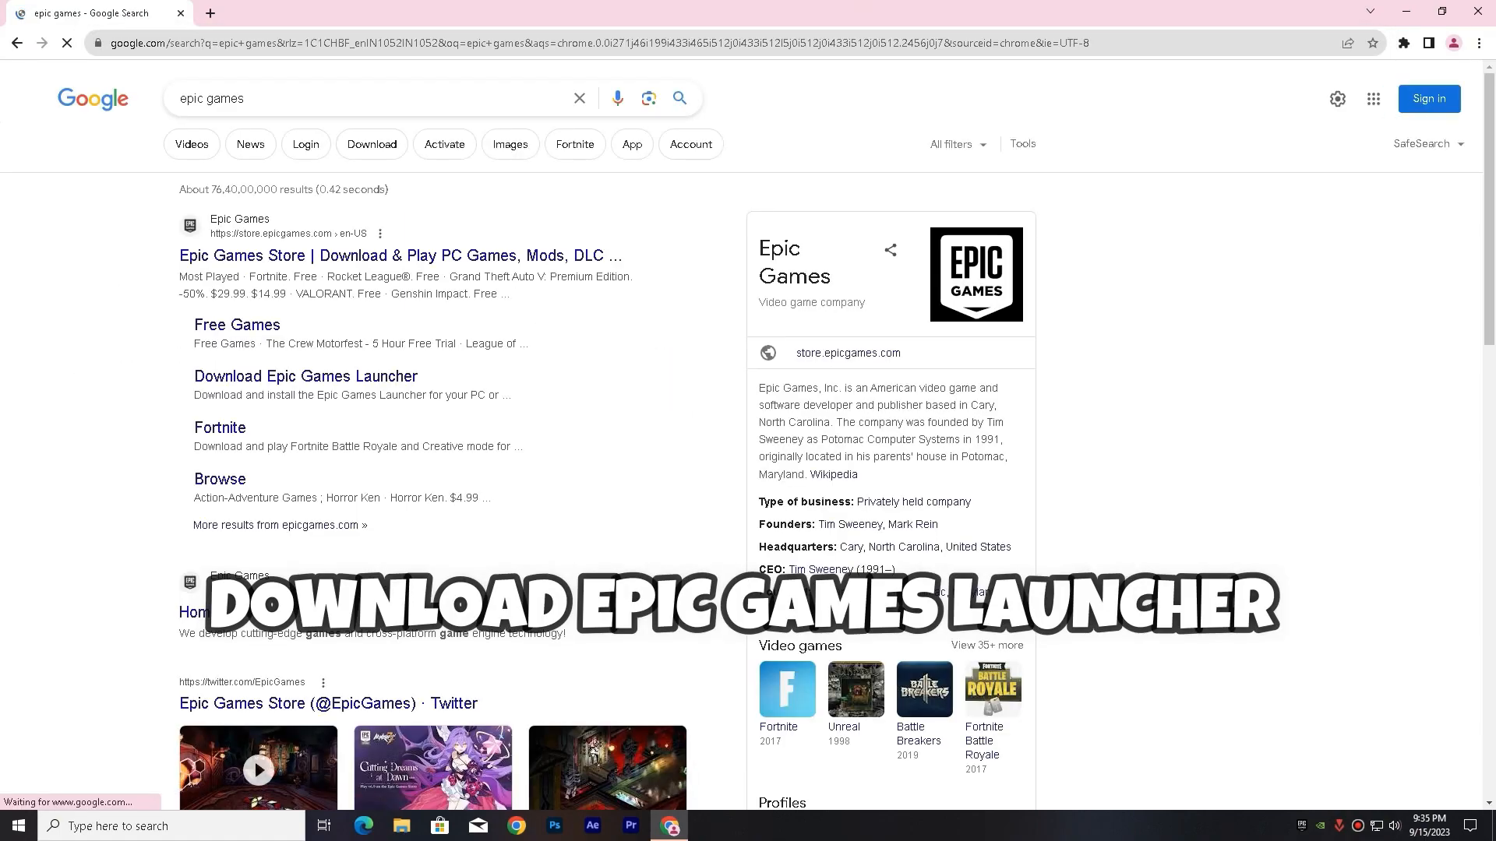
left_click(306, 376)
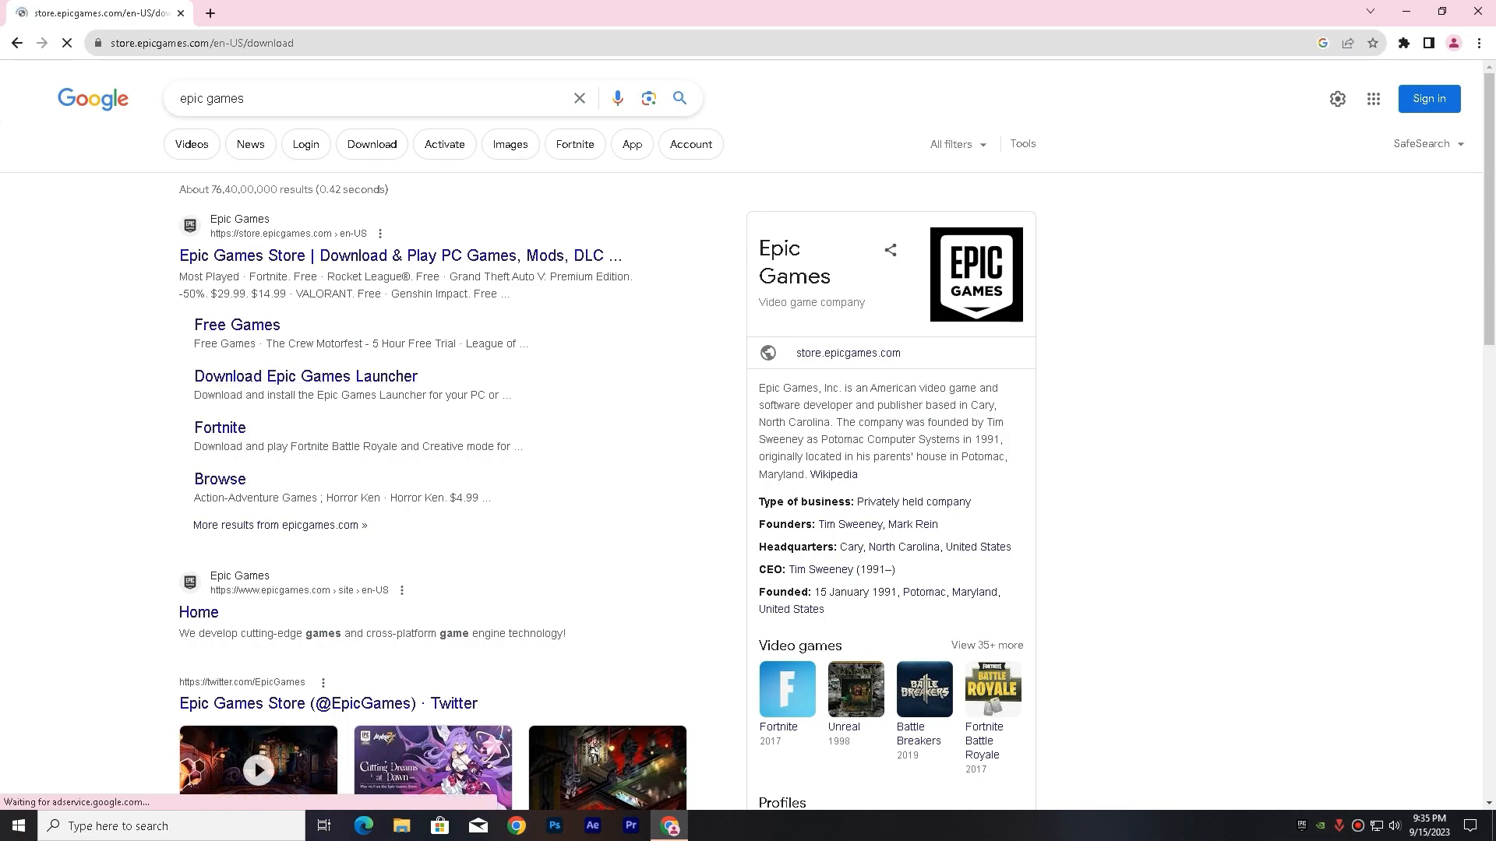
left_click(399, 255)
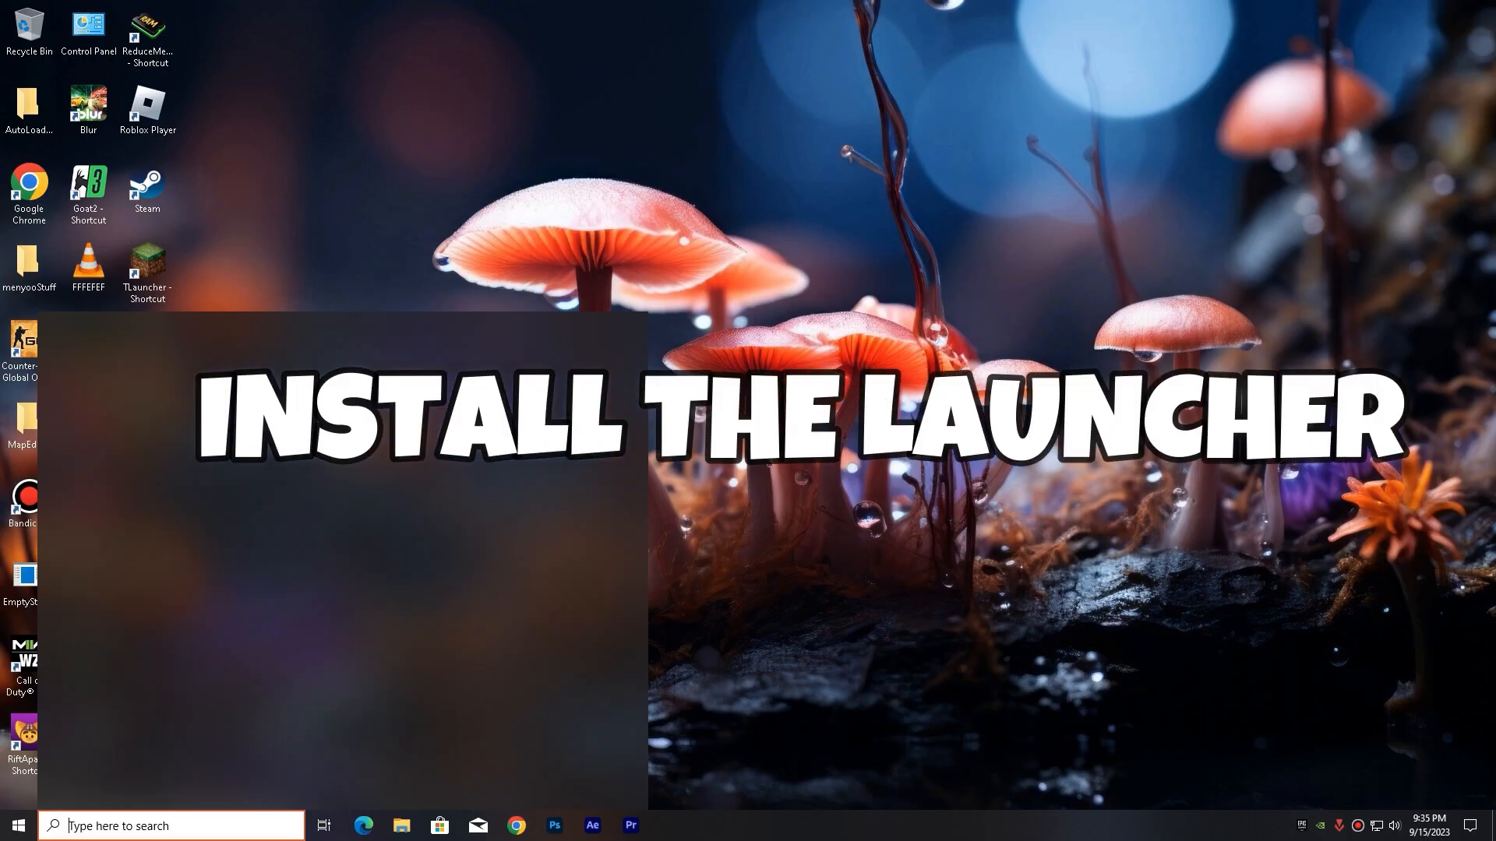
Step: Launch the Epic Games Launcher from Windows search
type("epic")
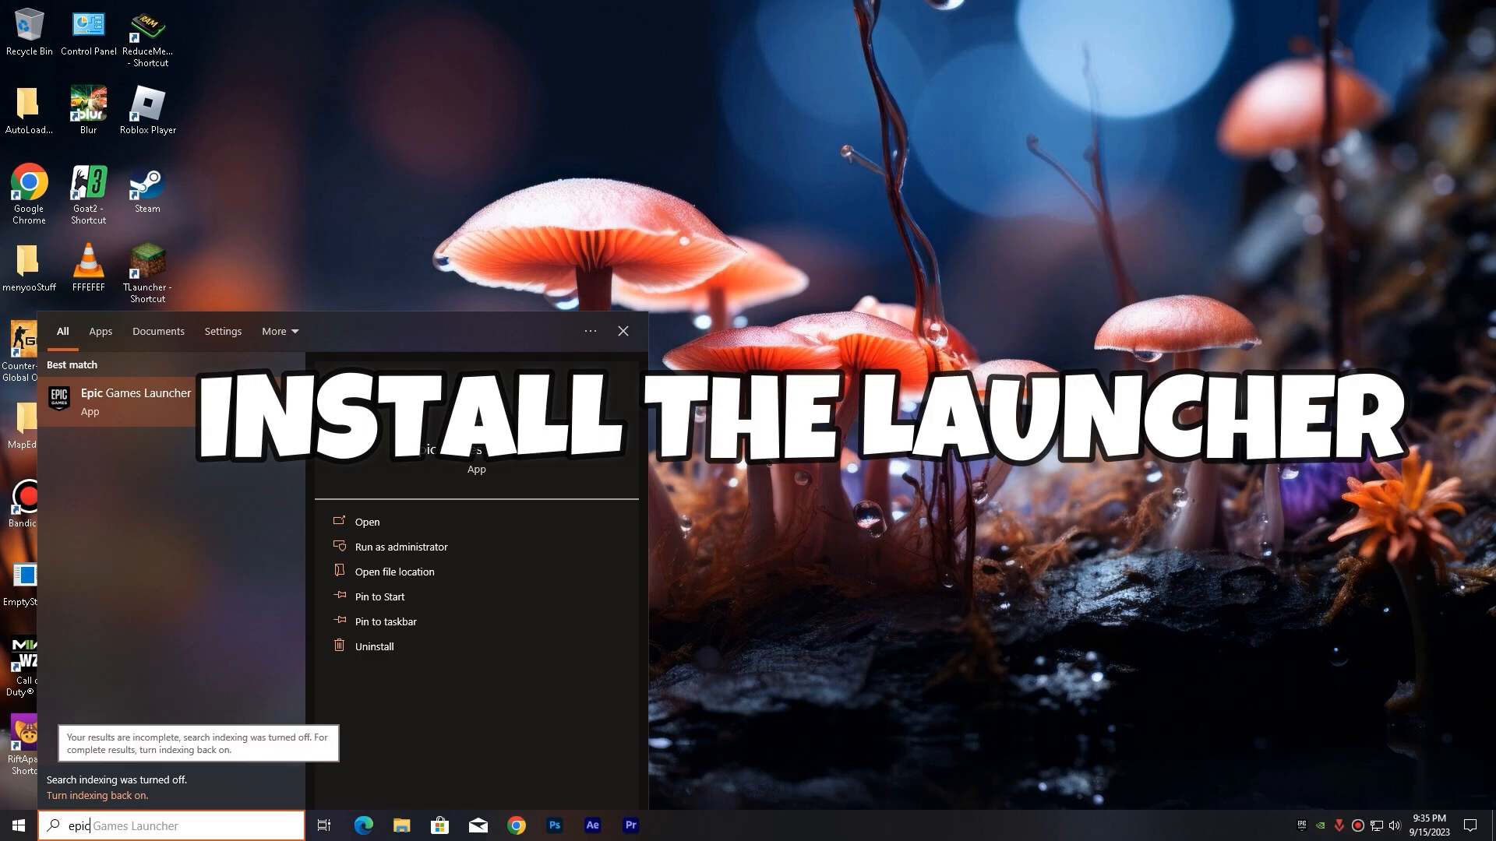
left_click(135, 392)
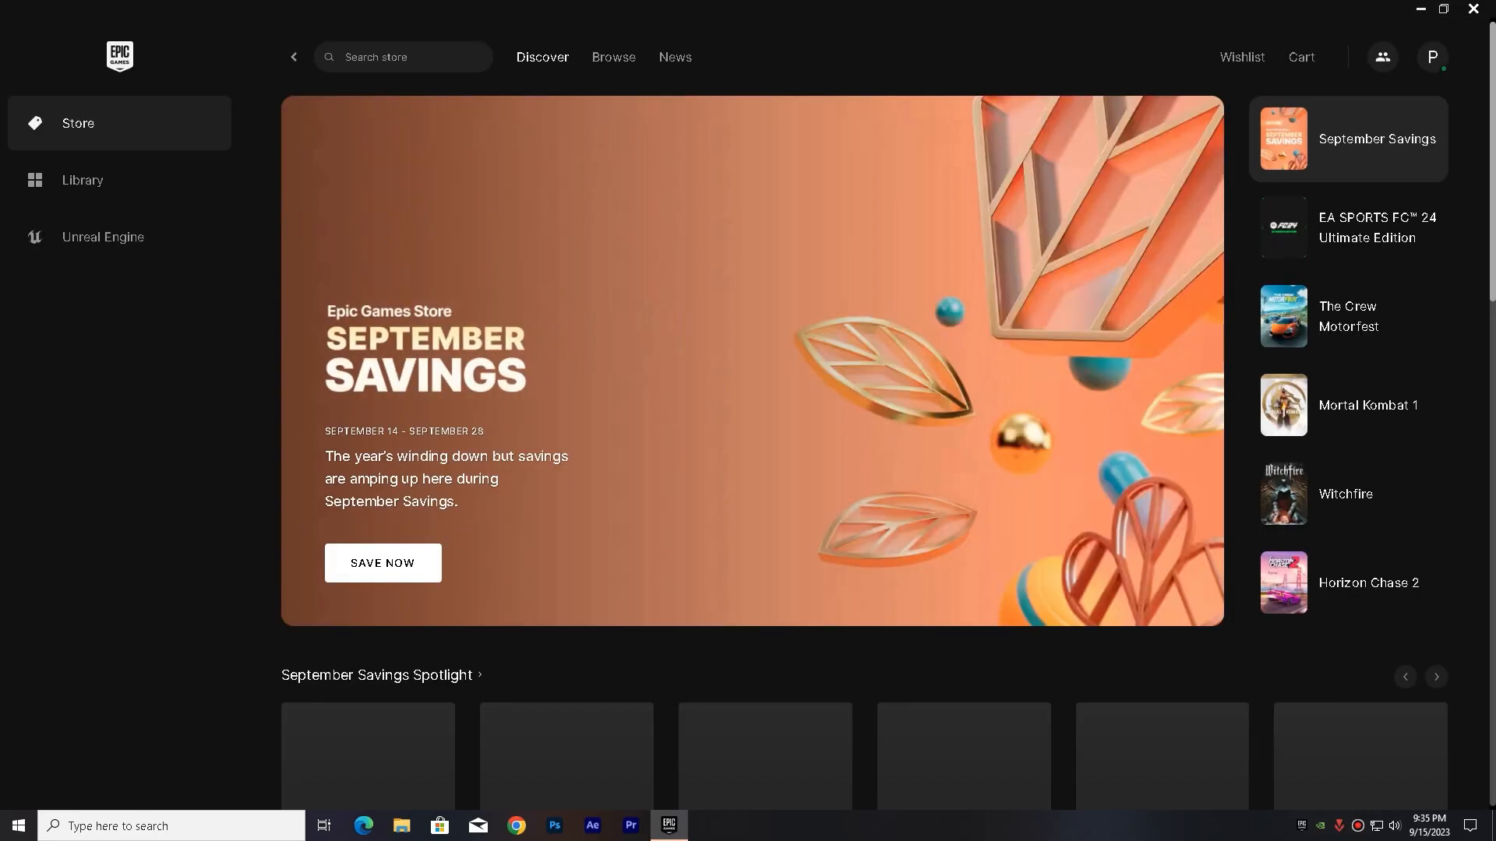
Step: Search the store for 'Expeditions: The FriendShip' and open the game's page
left_click(402, 56)
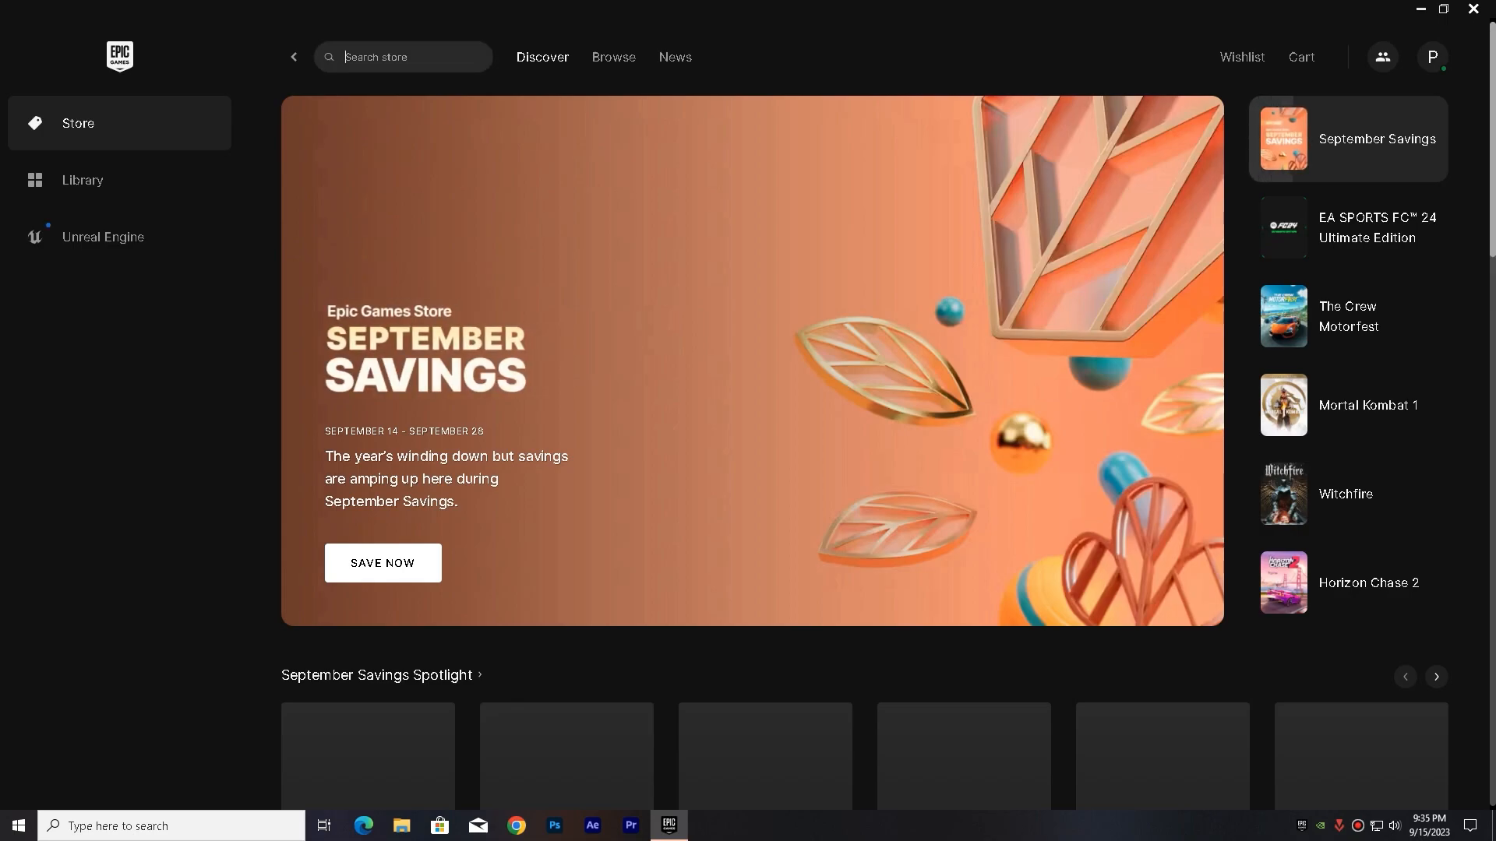
type("Expeditions: The FriendShip")
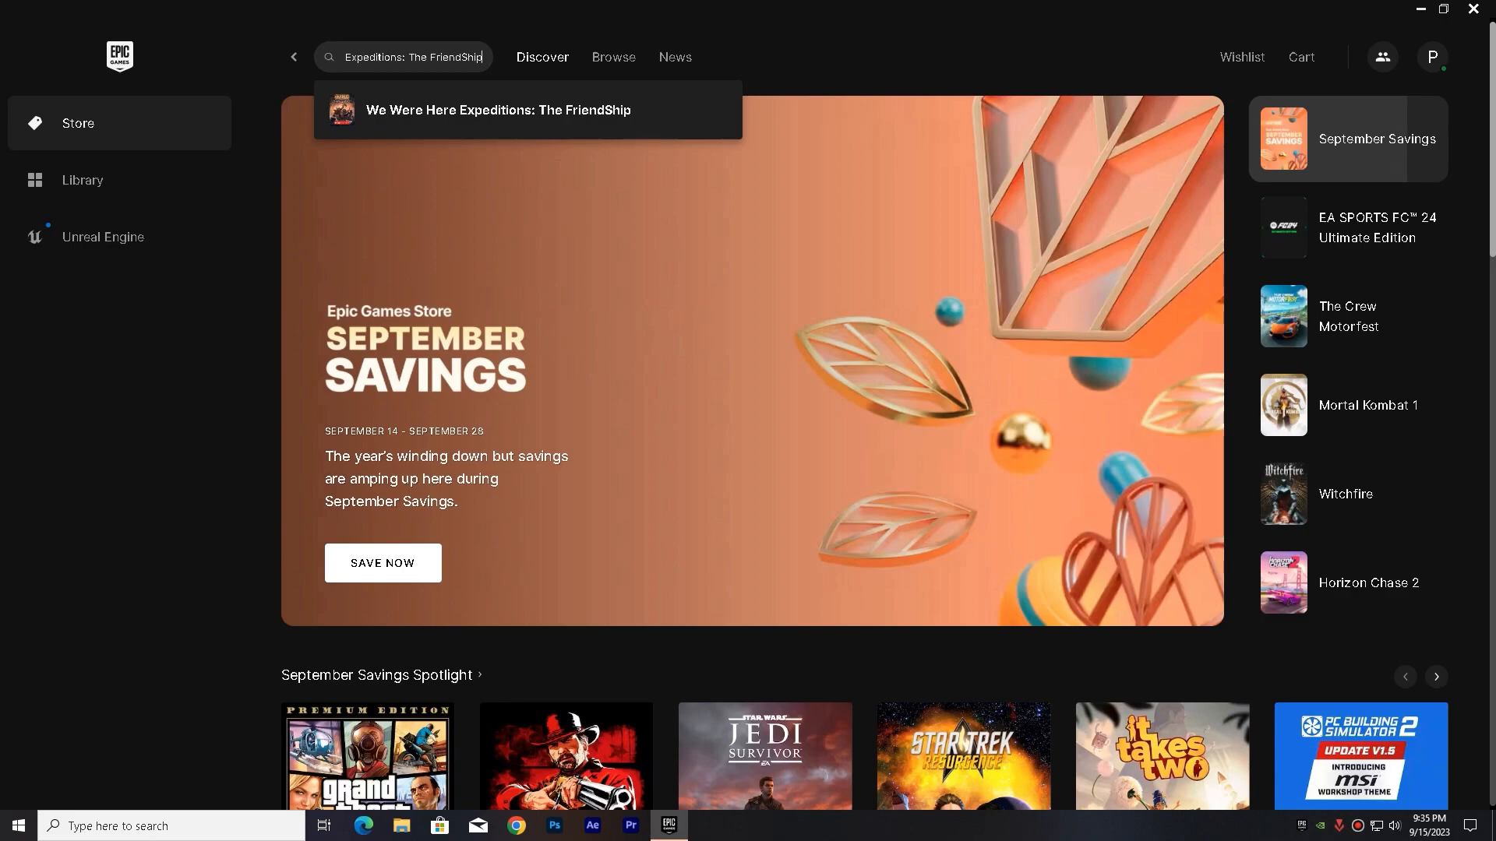
left_click(497, 110)
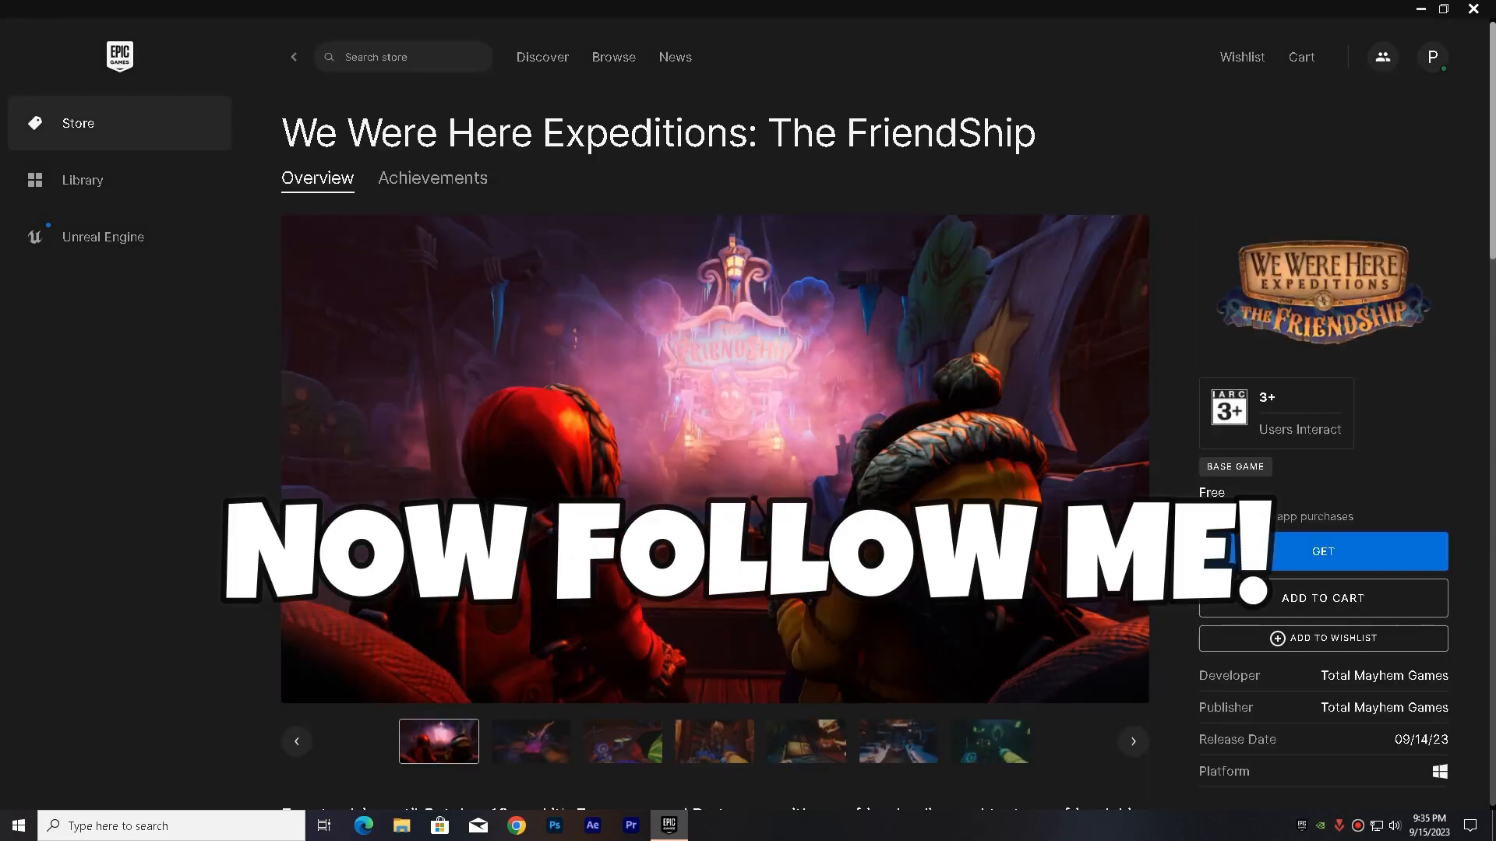
Step: Scroll the We Were Here Expeditions: The FriendShip page and press GET for checkout
scroll("down", 3)
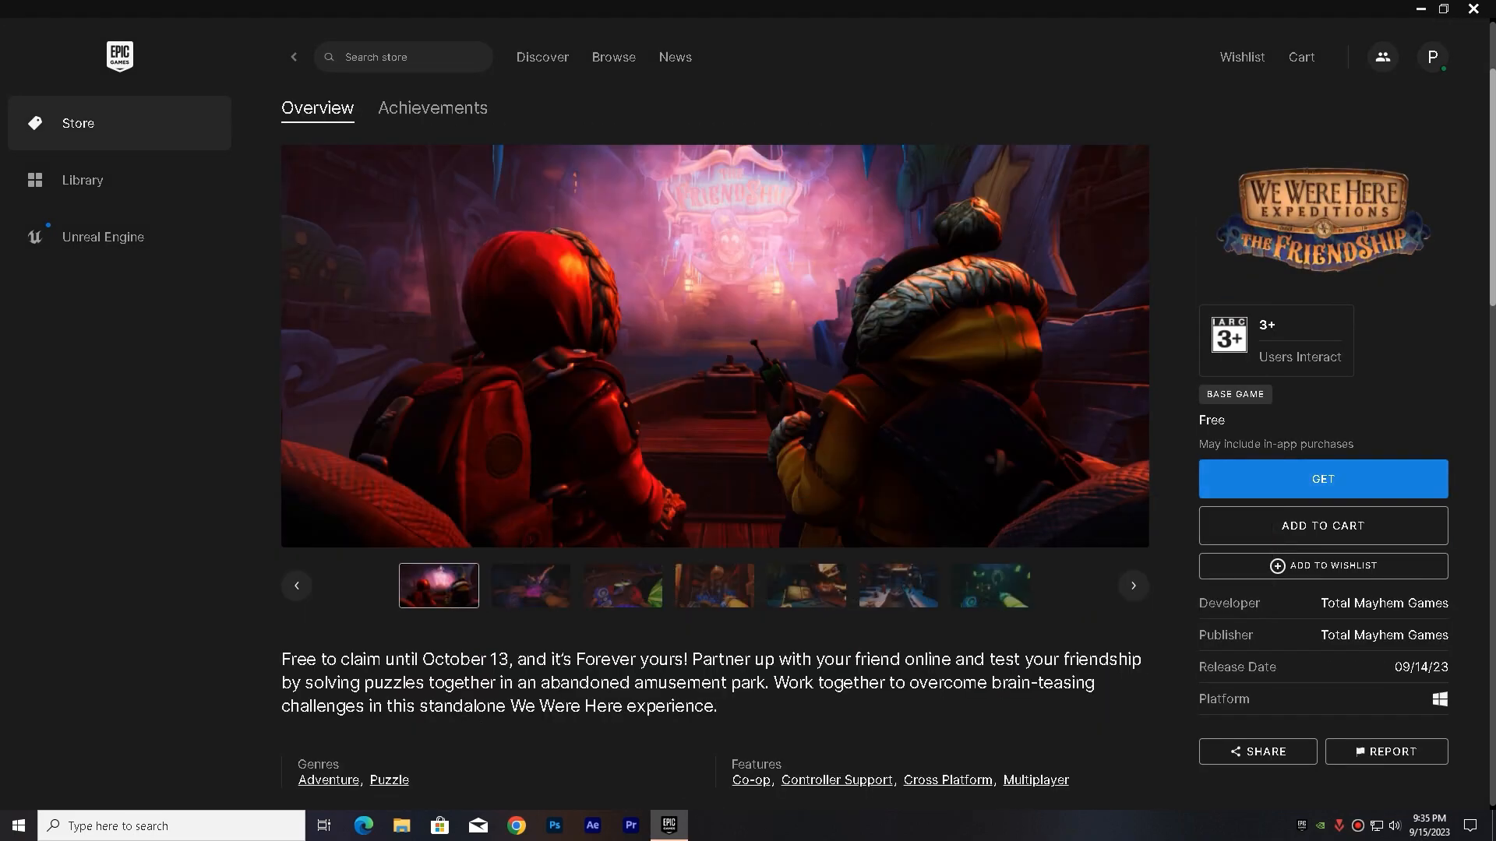
left_click(1323, 477)
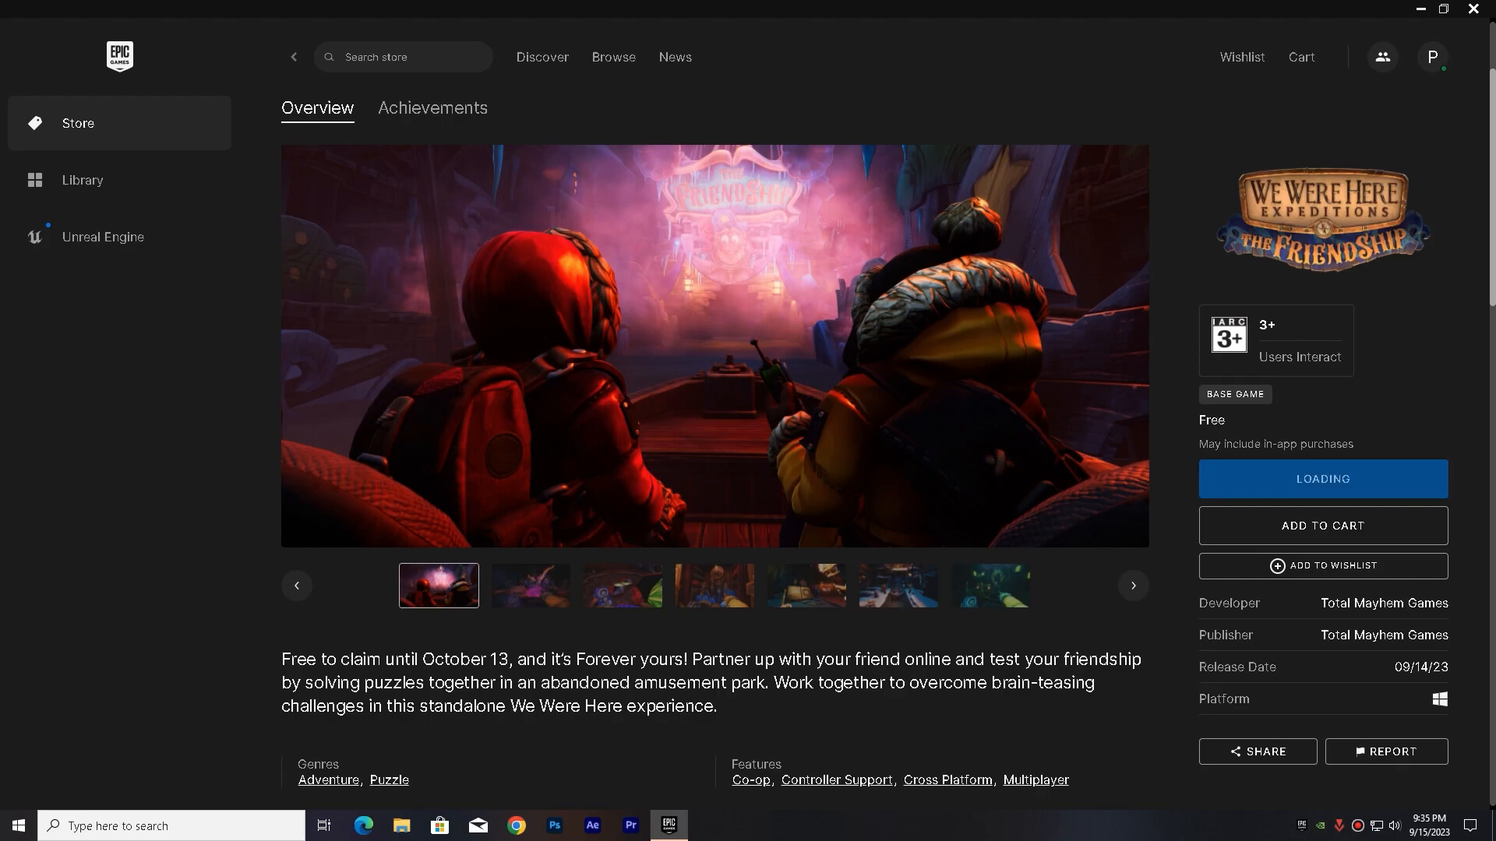
left_click(1322, 480)
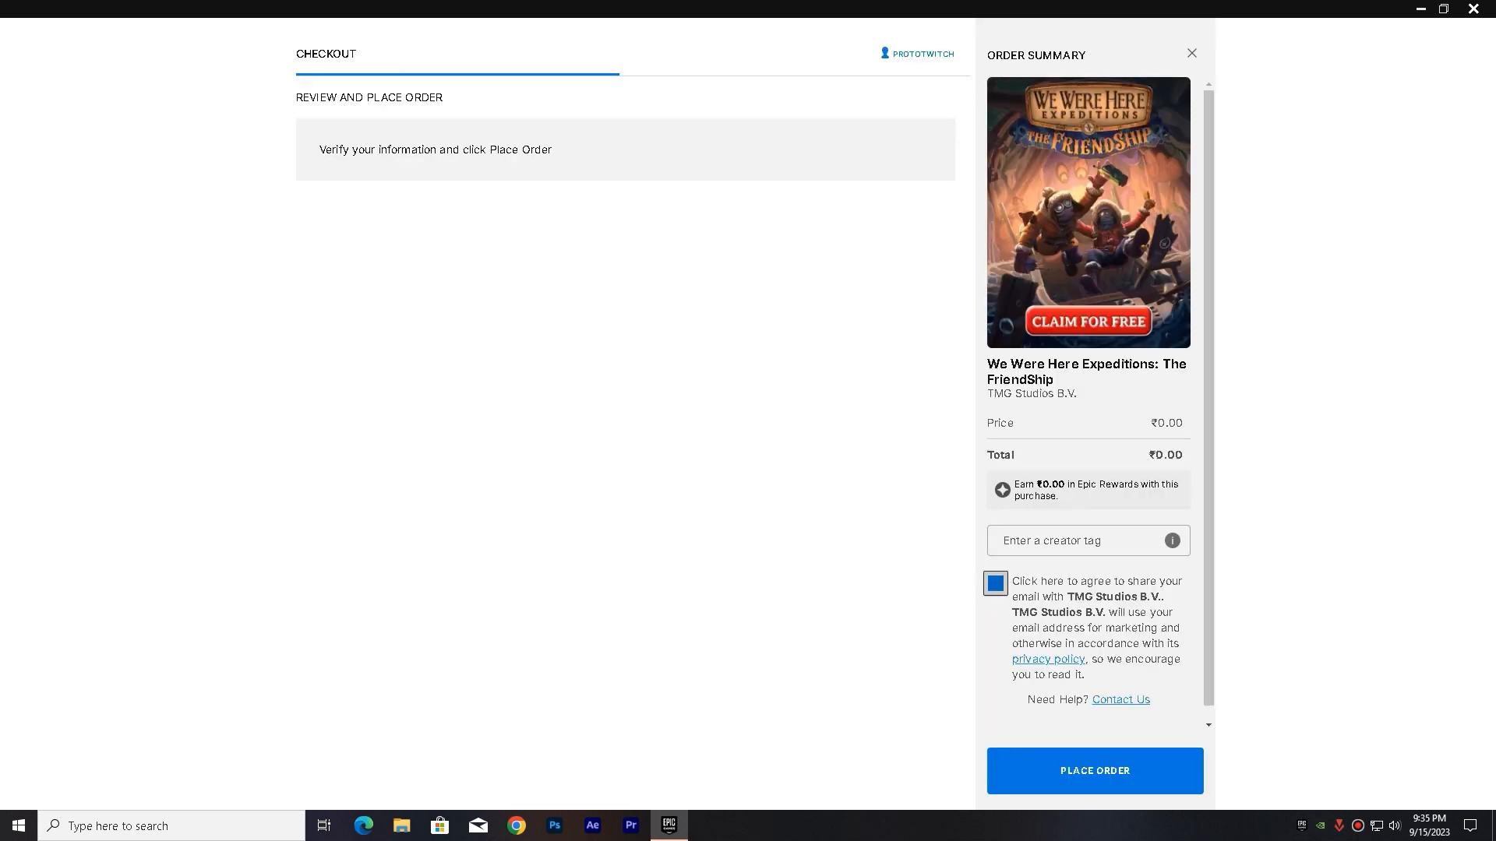
Step: Agree to share email with the publisher and place the free order
left_click(994, 583)
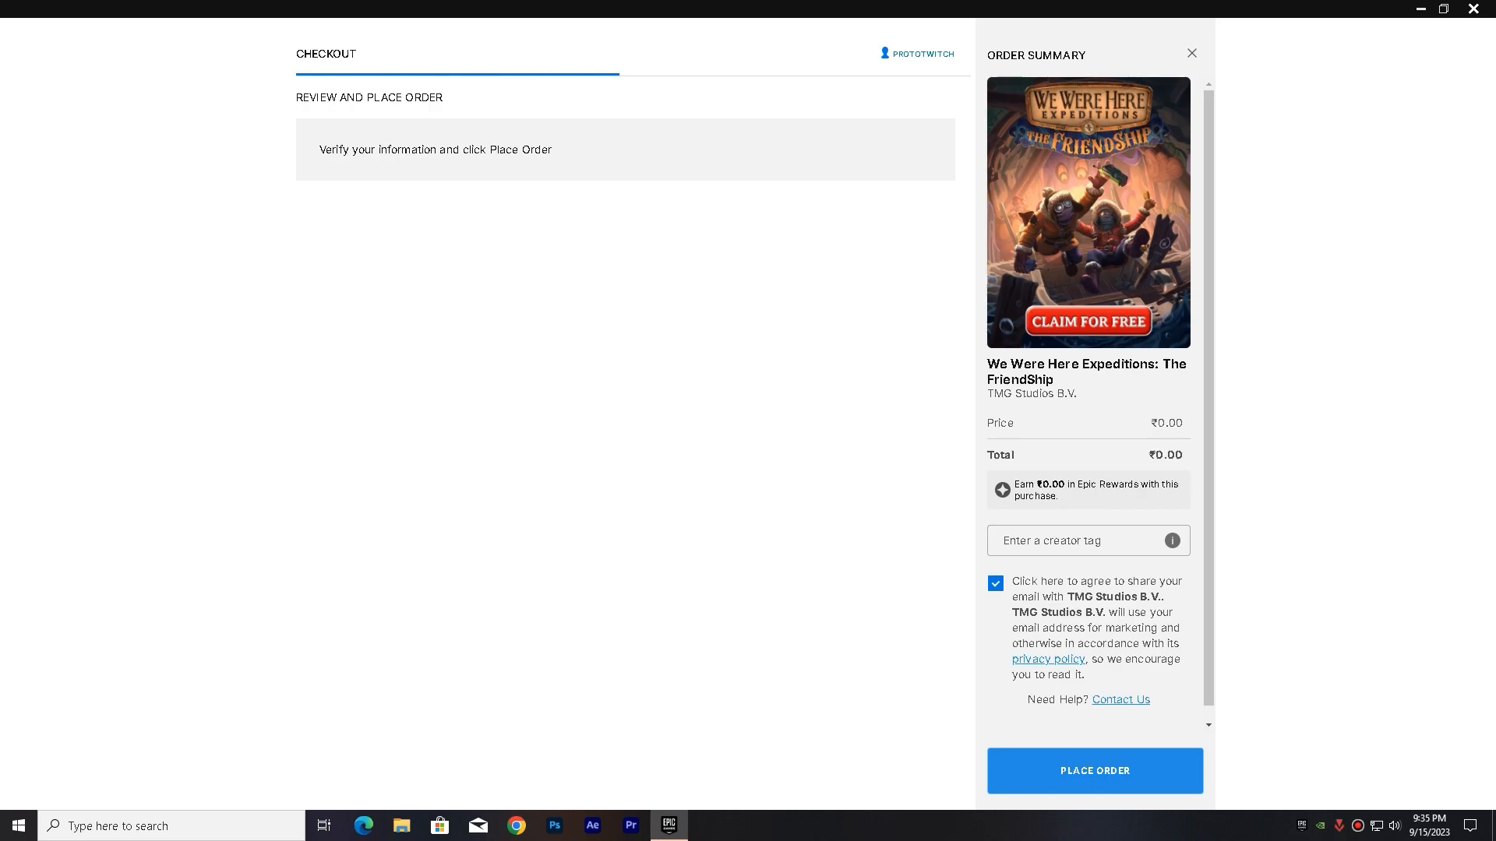
left_click(1093, 770)
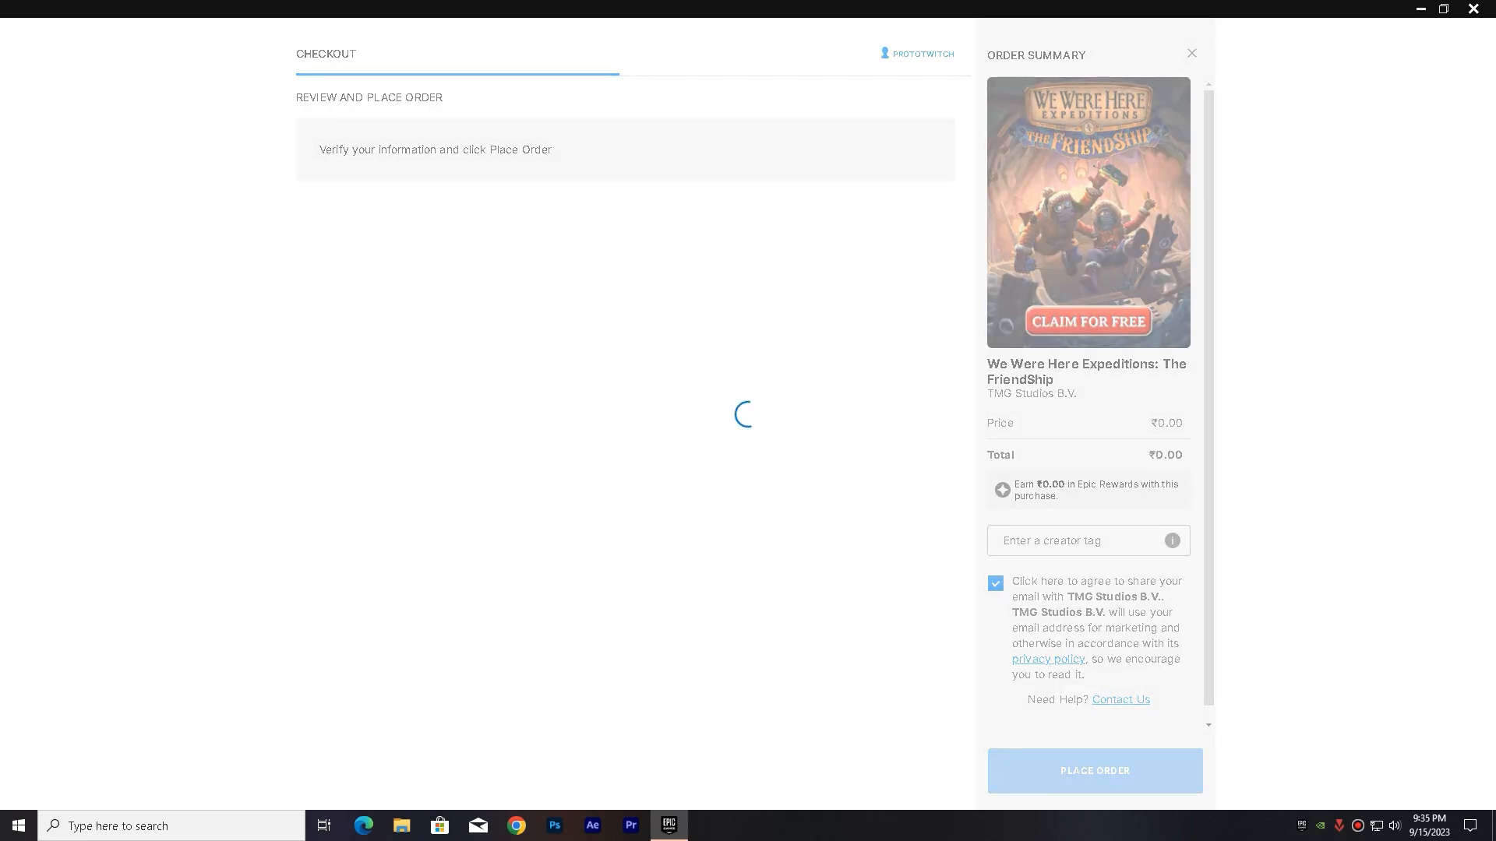
left_click(1093, 771)
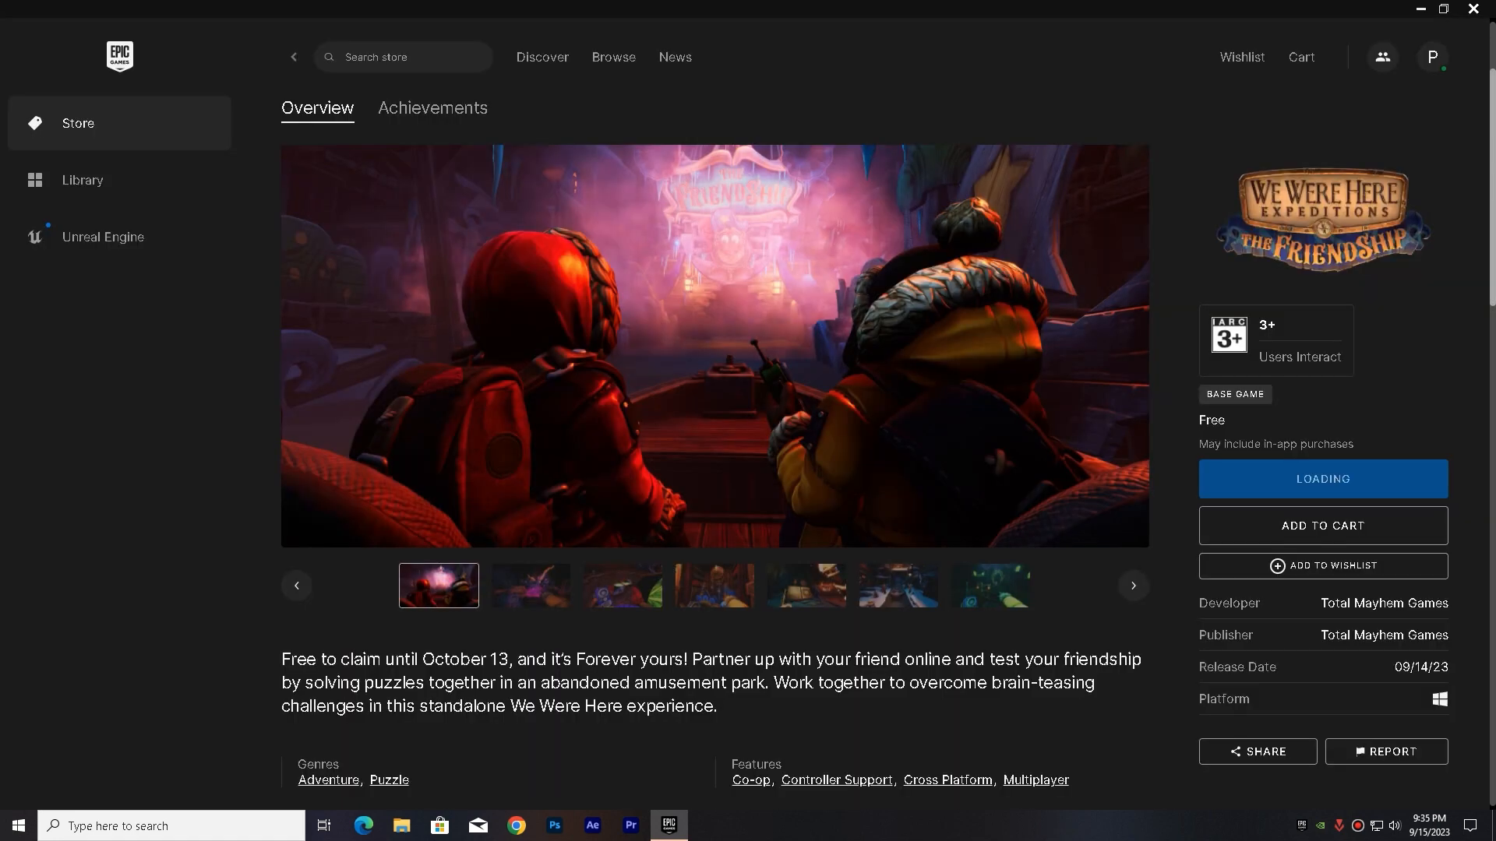
Step: View the claimed game in the library and start its installation
left_click(1323, 478)
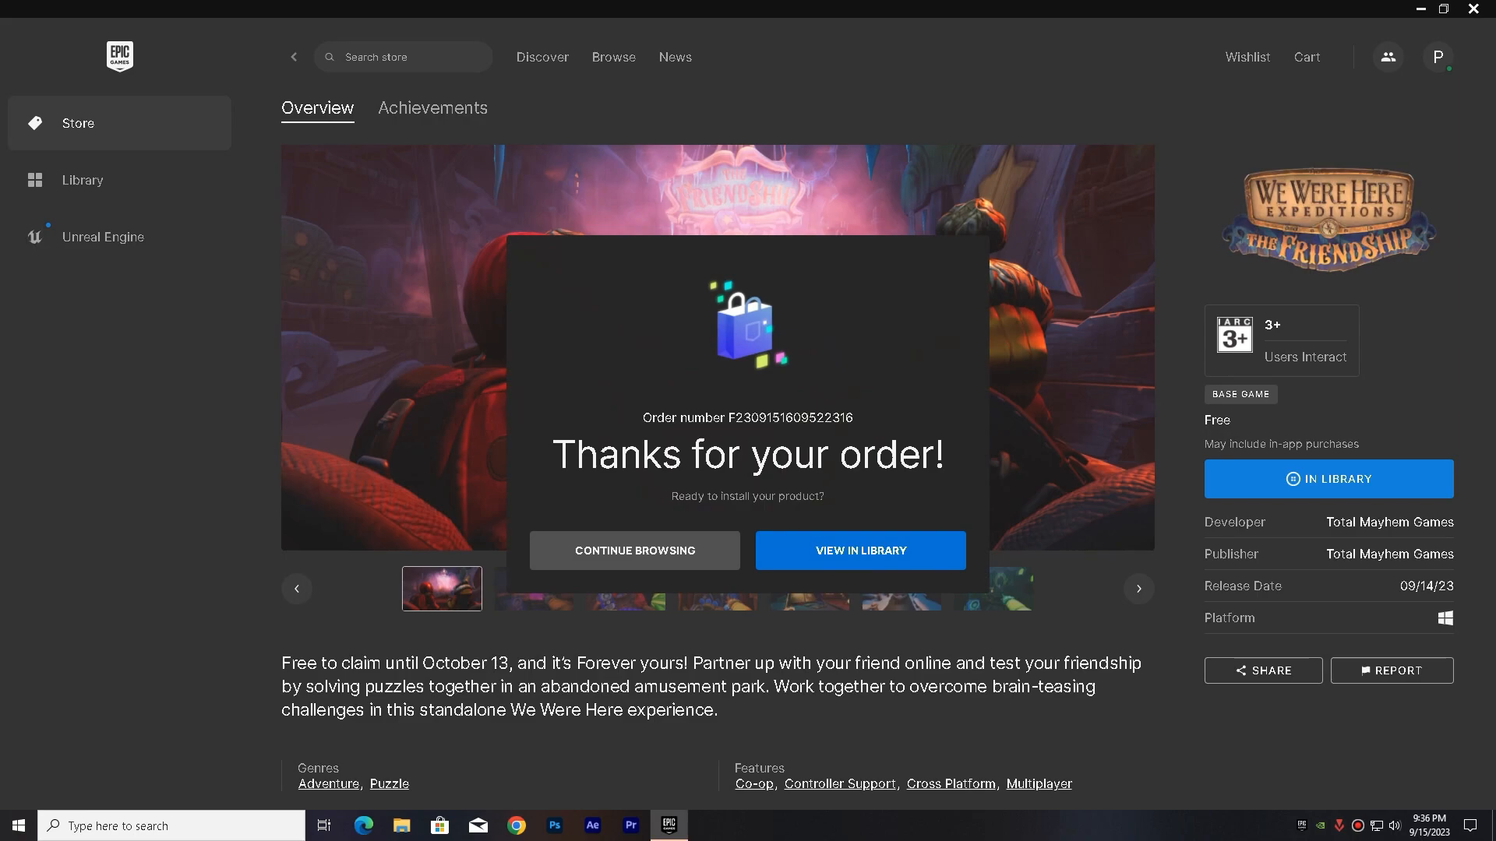
left_click(858, 551)
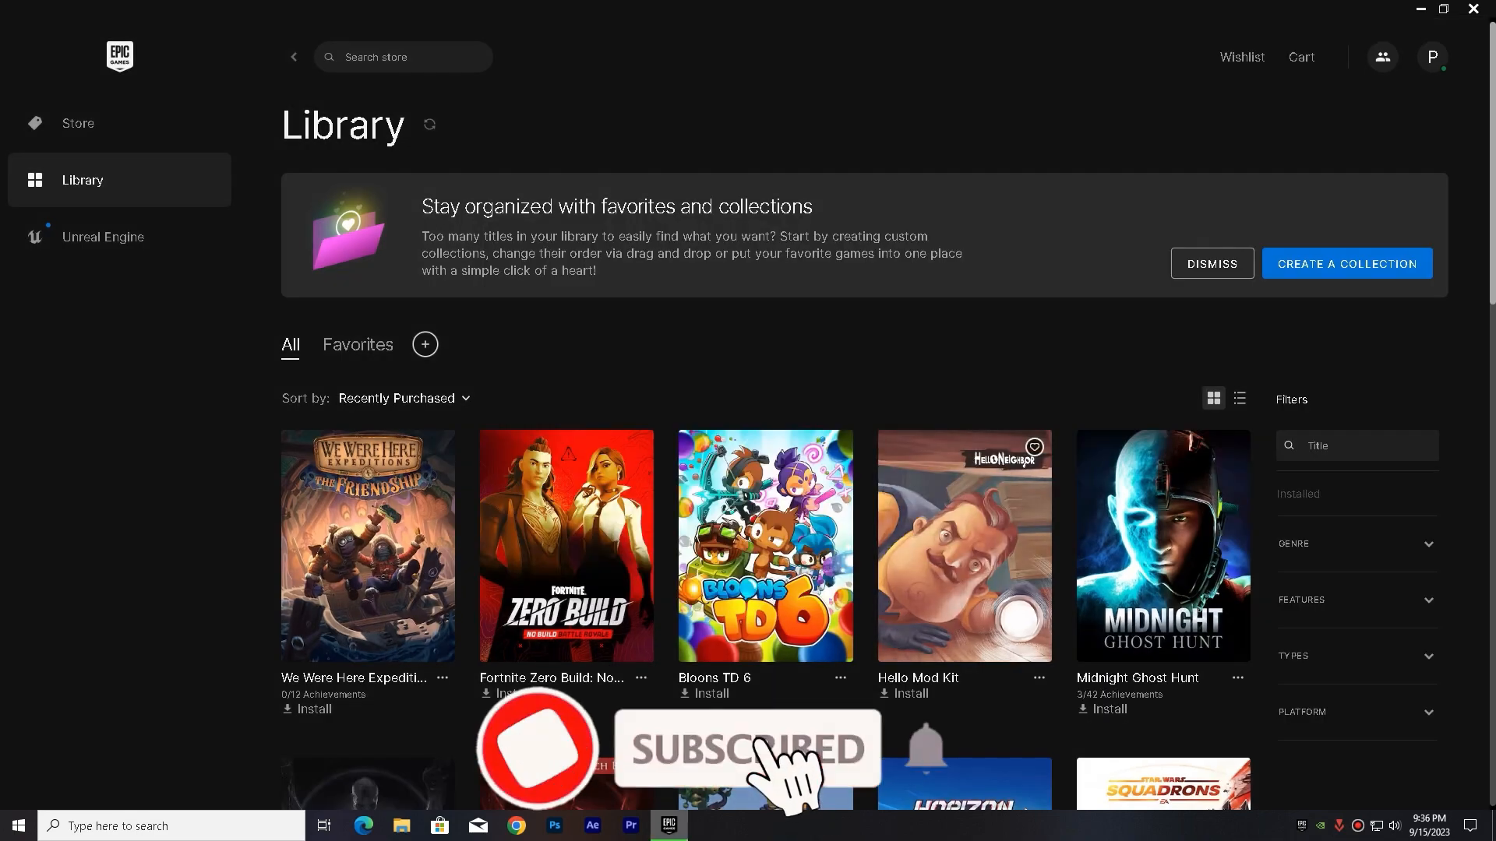
left_click(311, 710)
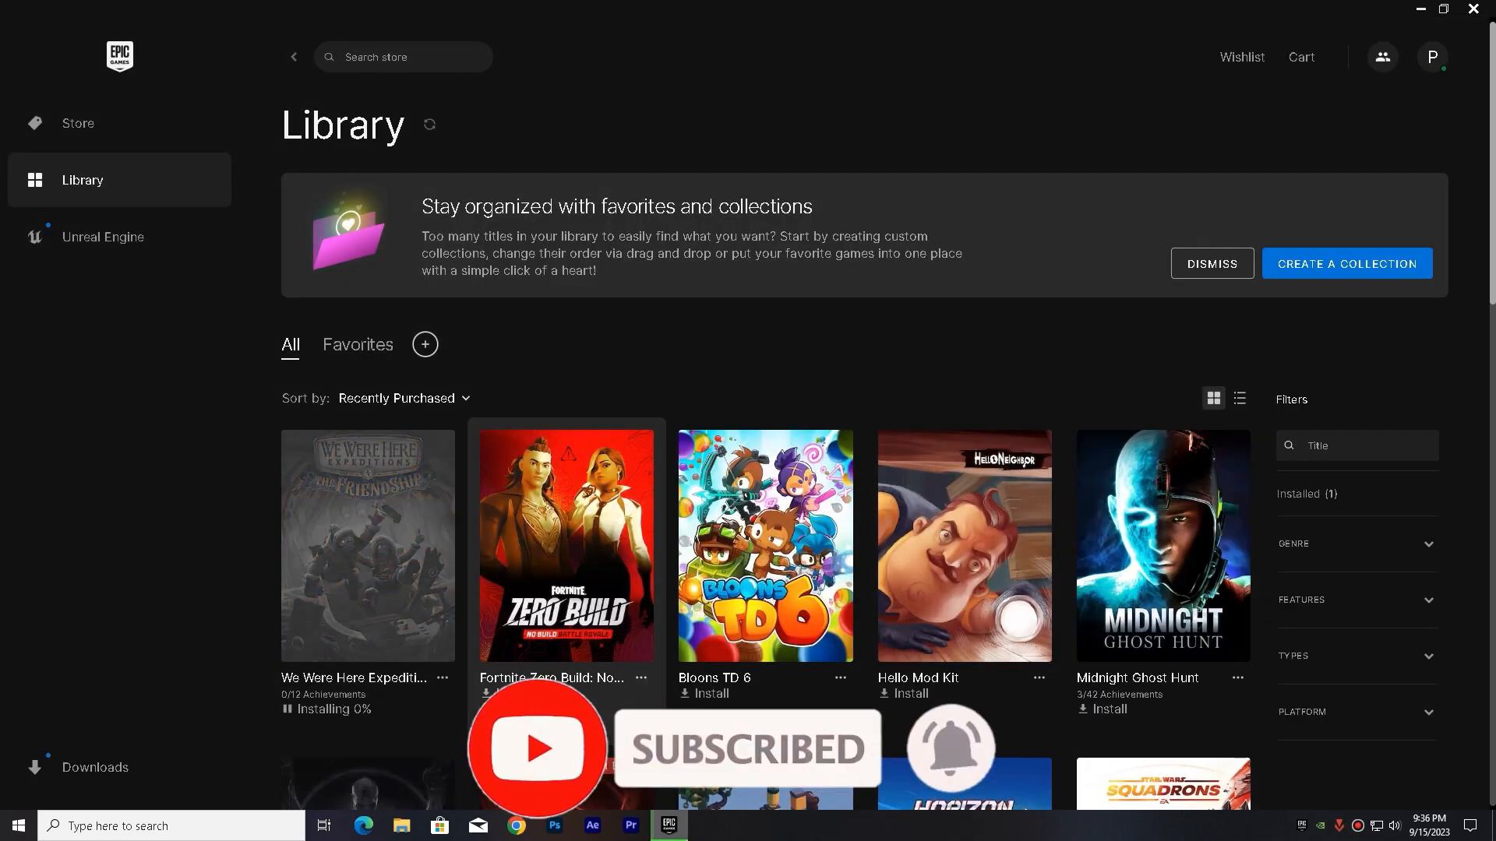